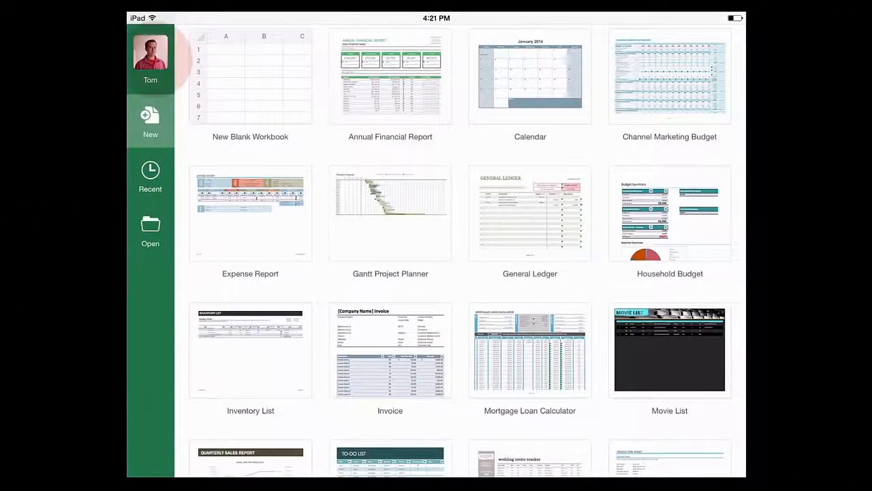
View the connected accounts and browse the OneDrive - Personal folders (Documents, Public)
click(150, 53)
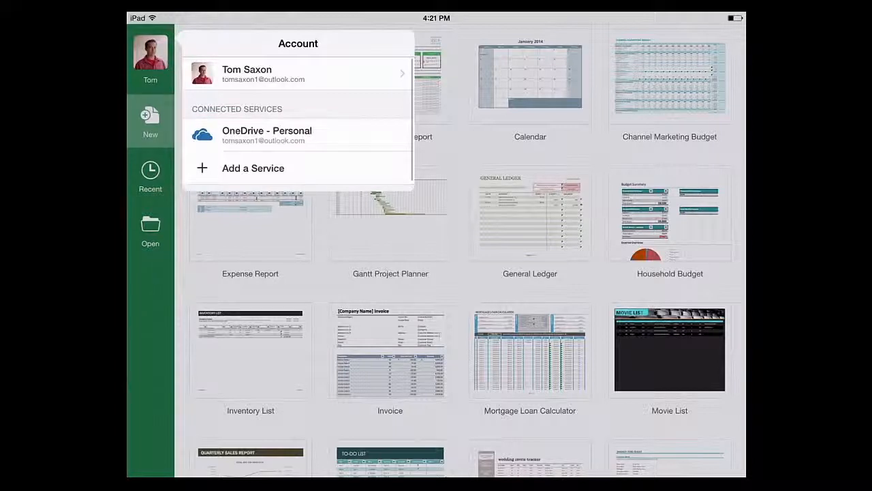
click(267, 135)
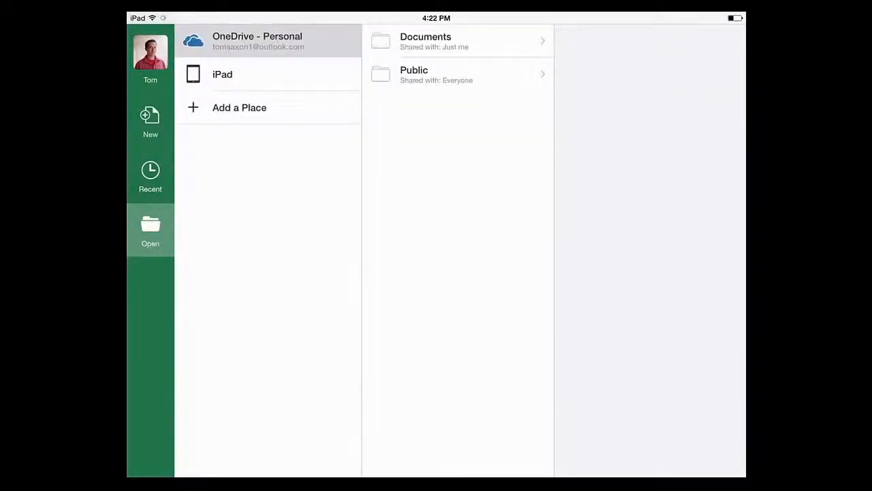
From Documents, load Family budget and enter 800 as the Extracurricular activities actual cost
click(436, 41)
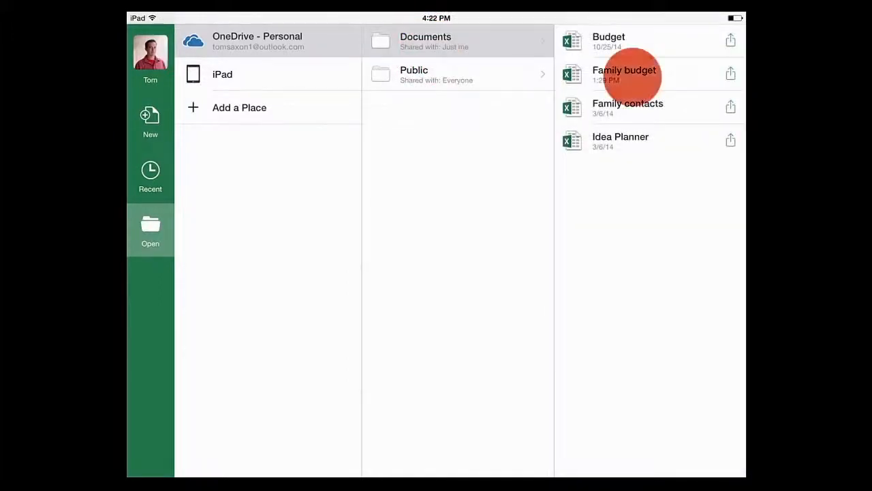
click(624, 73)
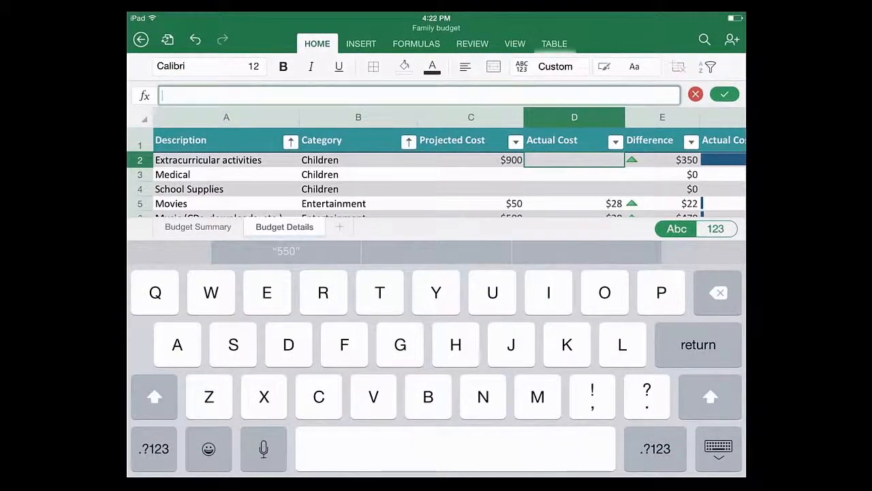
text(800)
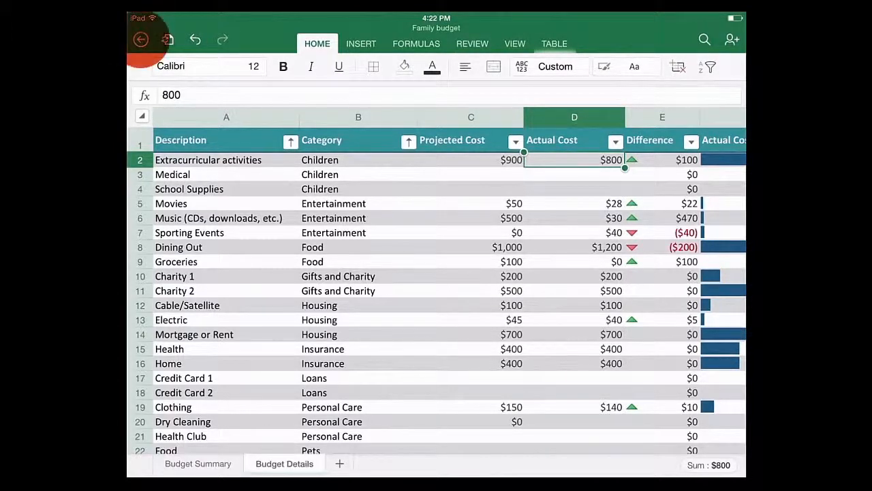
Close Family budget, visit the Recent and New screens, and return to the OneDrive Documents list
click(141, 39)
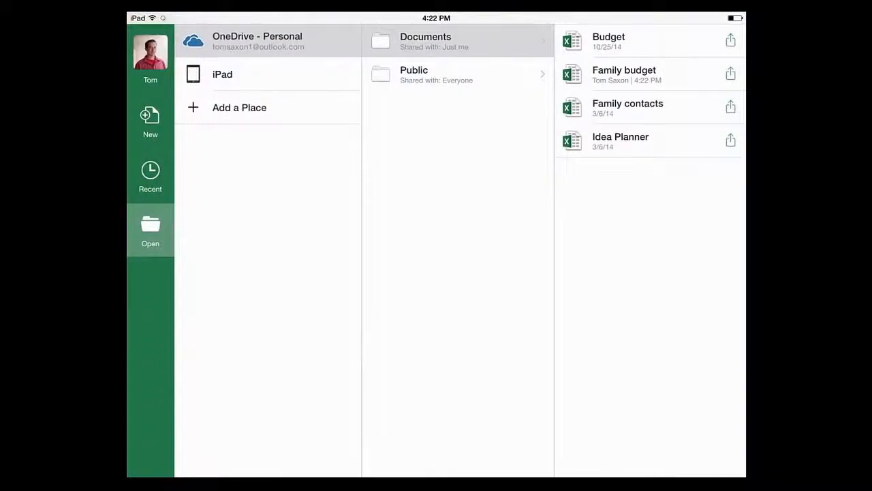
click(150, 170)
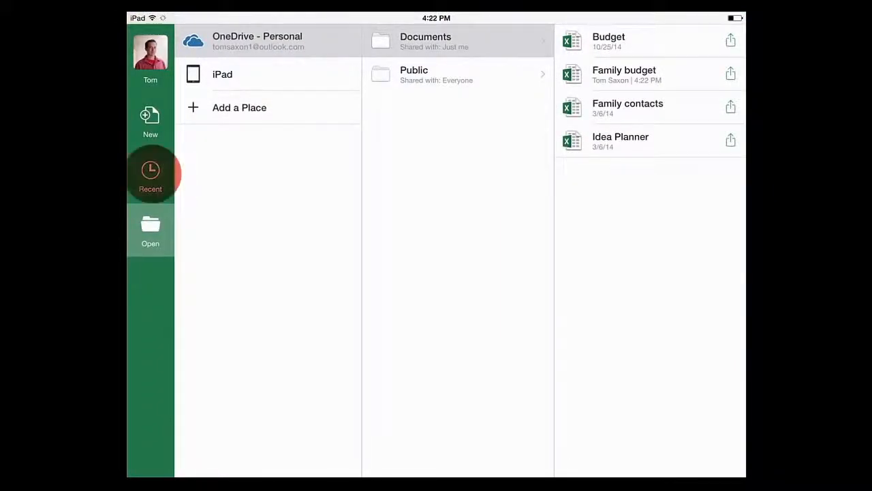
click(149, 170)
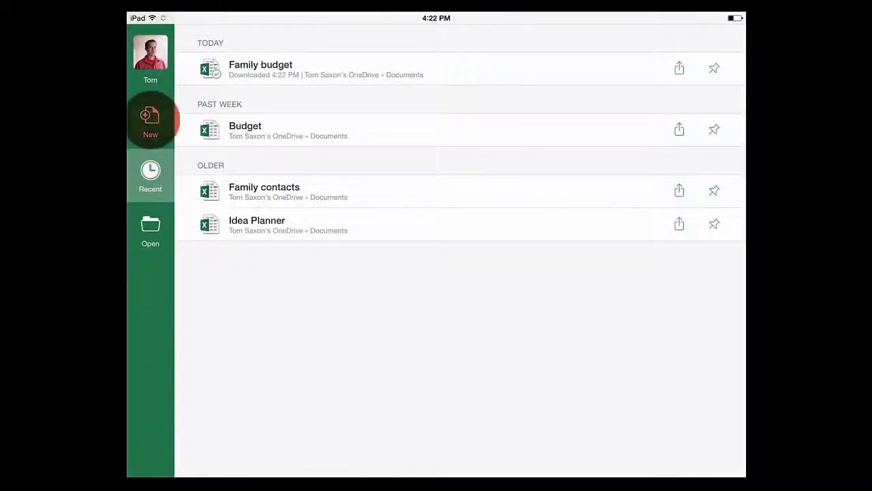
click(150, 229)
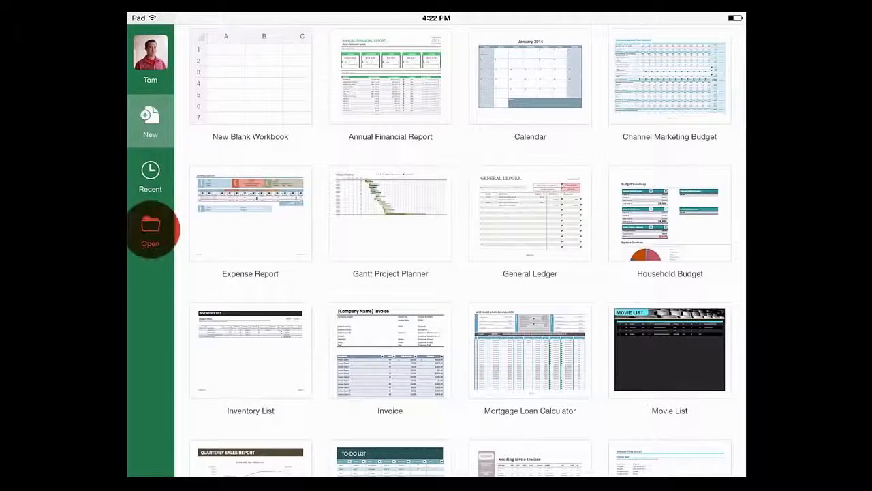
click(150, 229)
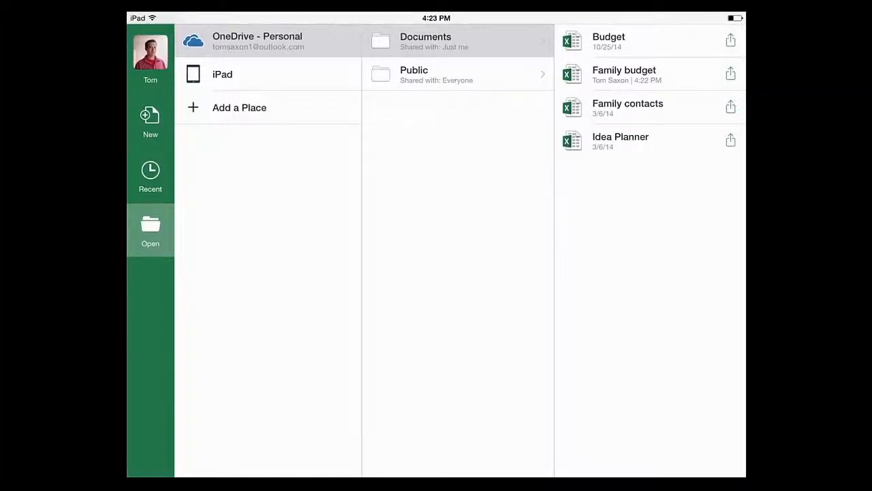
Add a OneDrive for Business place and sign in to the Contoso work account
click(239, 106)
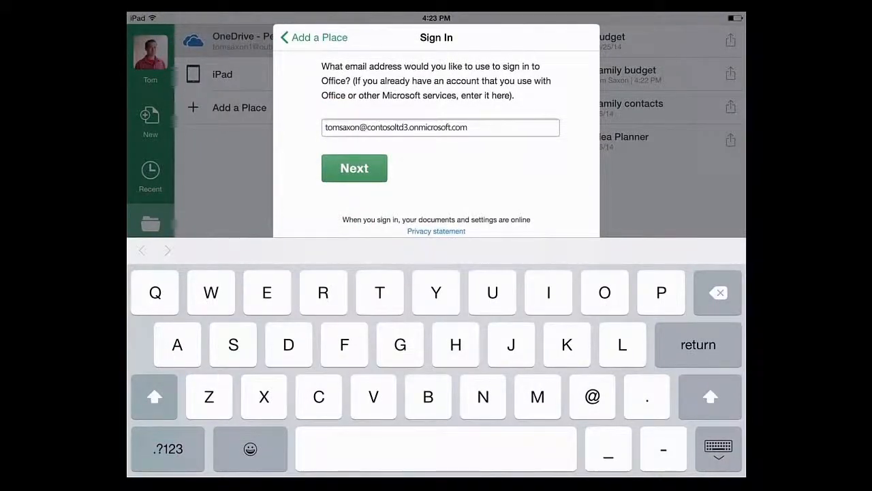
click(354, 168)
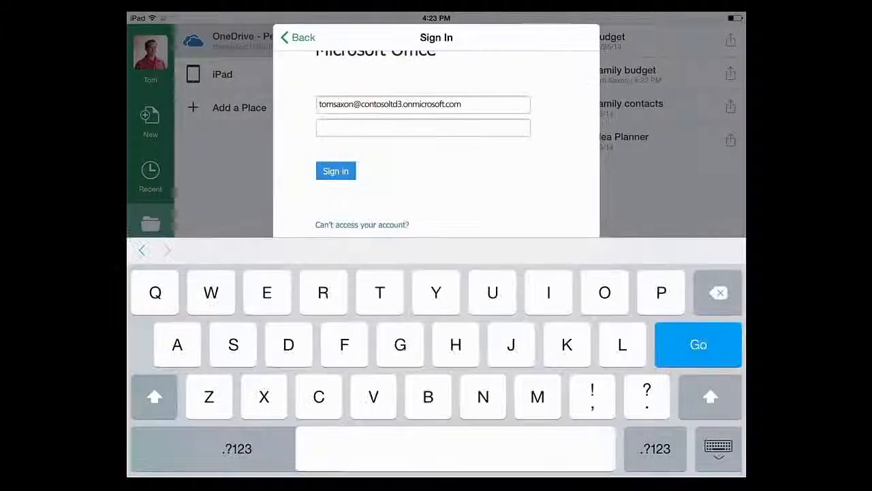
click(335, 171)
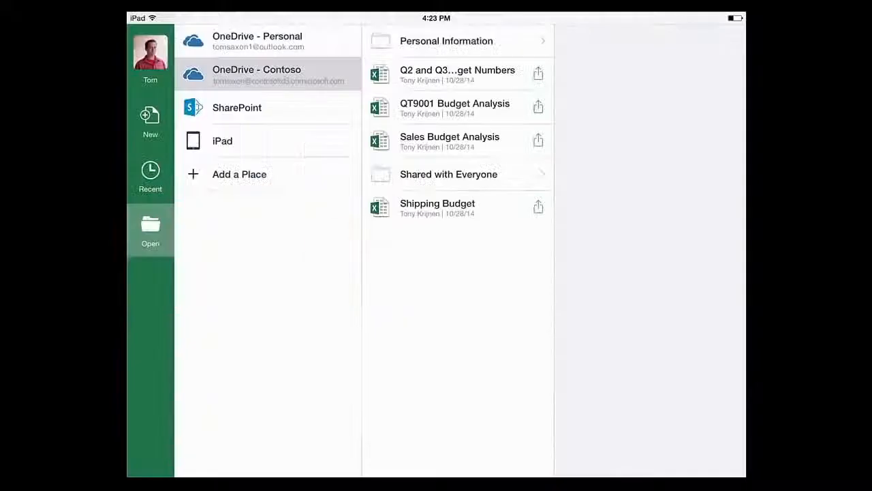
Load Quarterly Sales Report from Contoso's Shared with Everyone folder
click(266, 75)
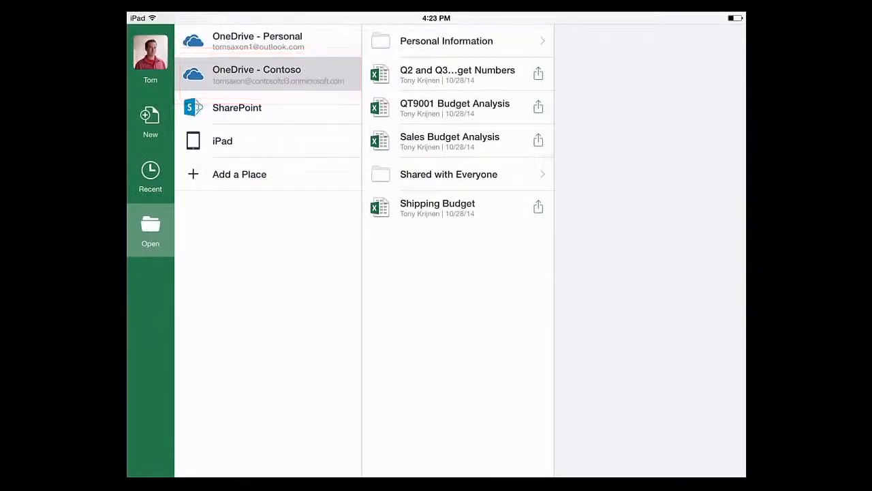
click(449, 174)
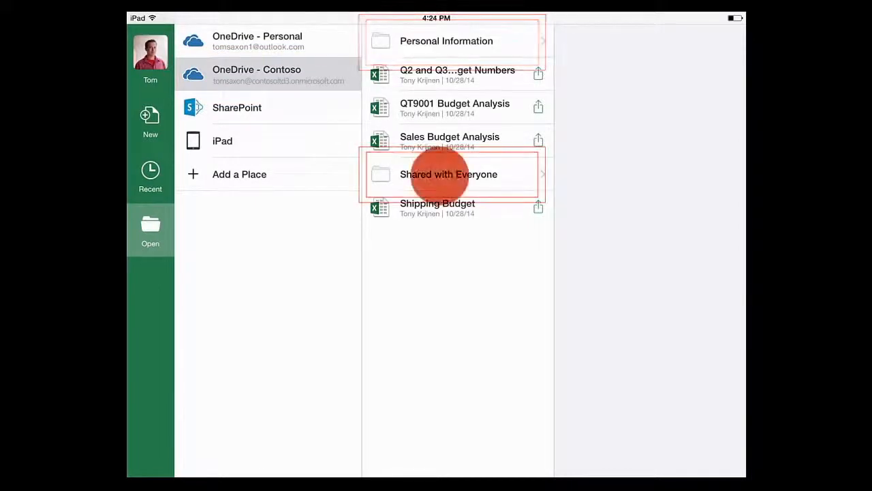
click(448, 175)
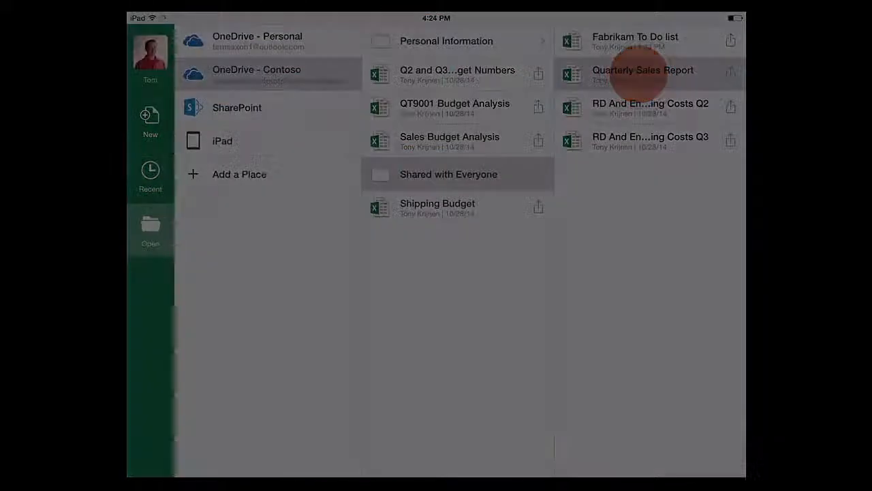
click(643, 74)
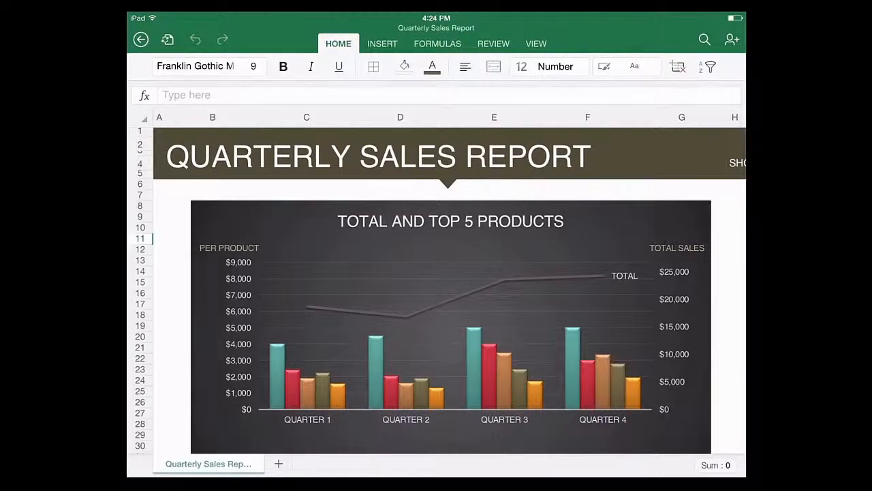
Close the report and load the Fabrikam To Do list workbook instead
click(140, 38)
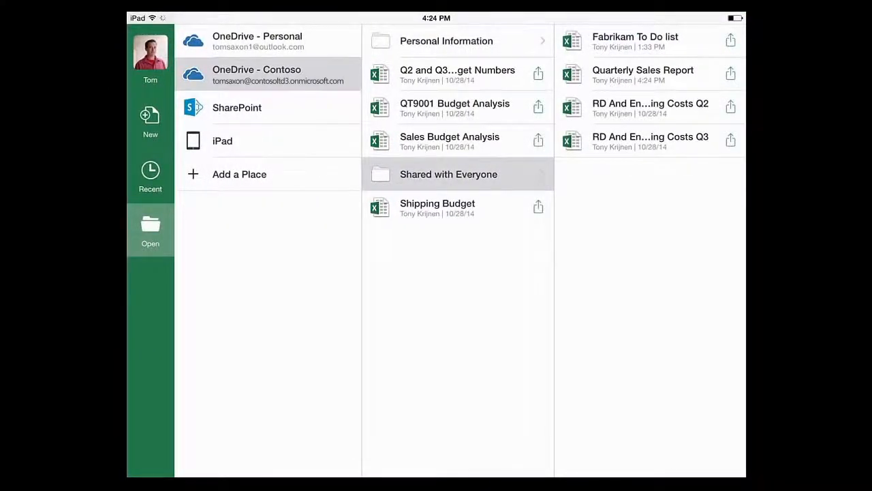
click(635, 37)
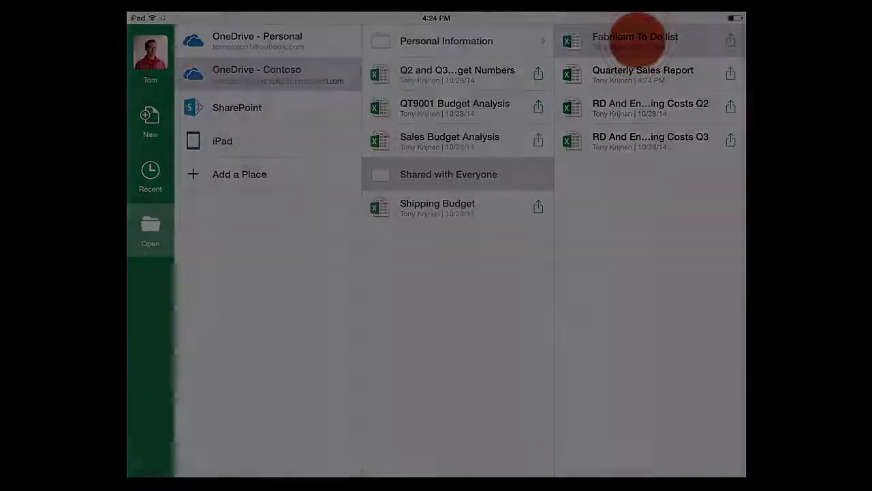
click(635, 37)
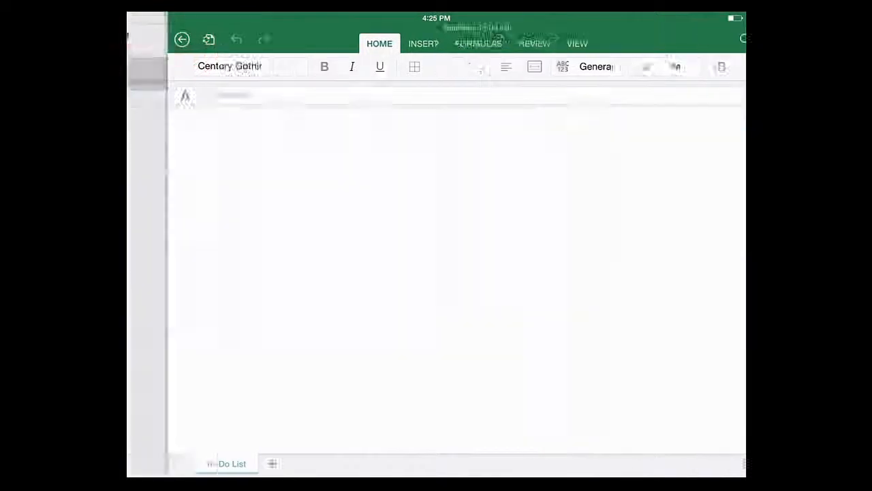
Close the To Do list, add Dropbox as a place and sign in to it
click(183, 38)
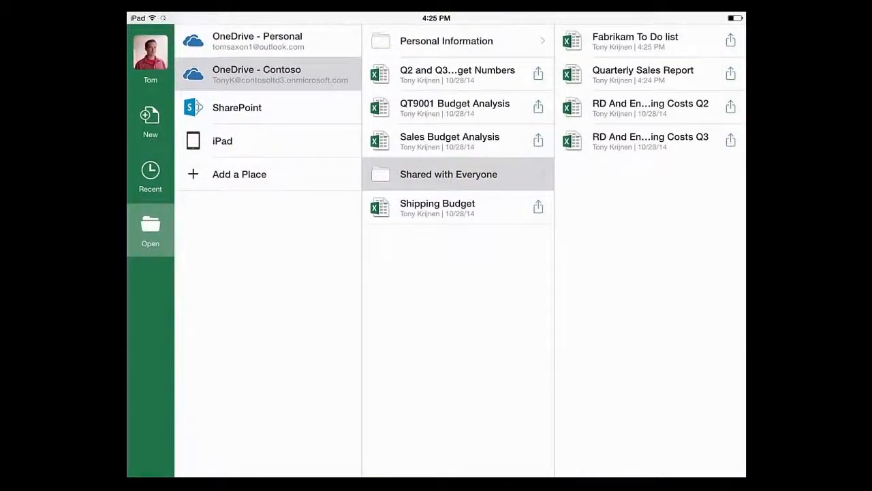
click(240, 175)
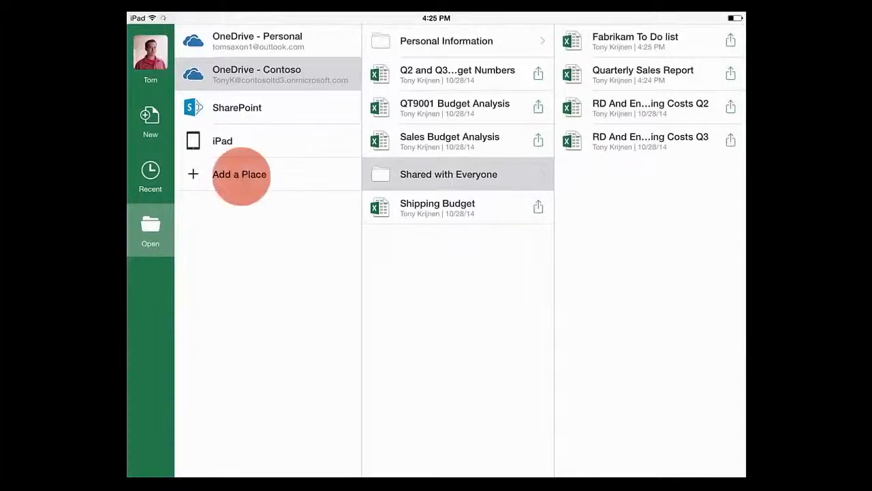
click(240, 175)
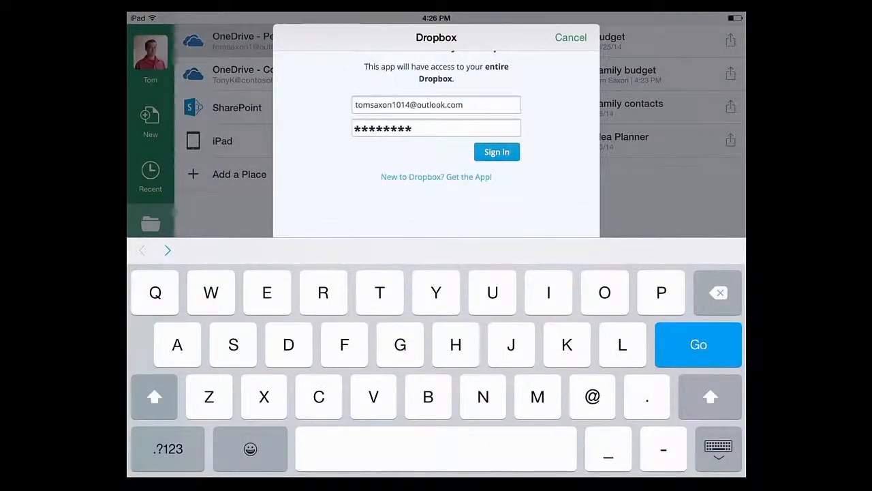
click(496, 151)
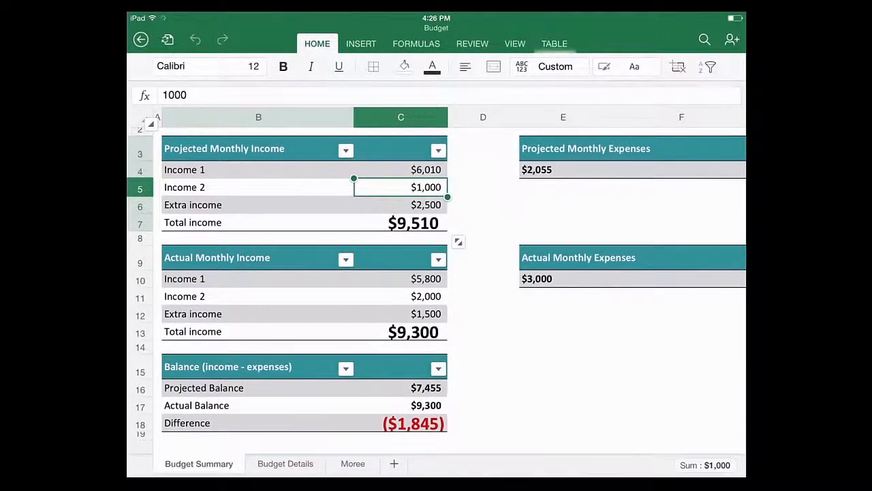
In the Dropbox Budget workbook, start editing the projected Income 2 value of 1000 in C5
click(400, 187)
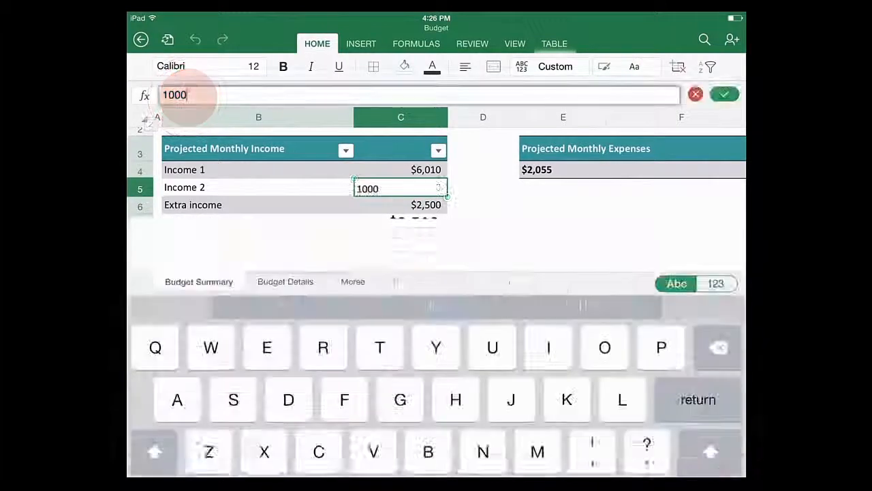